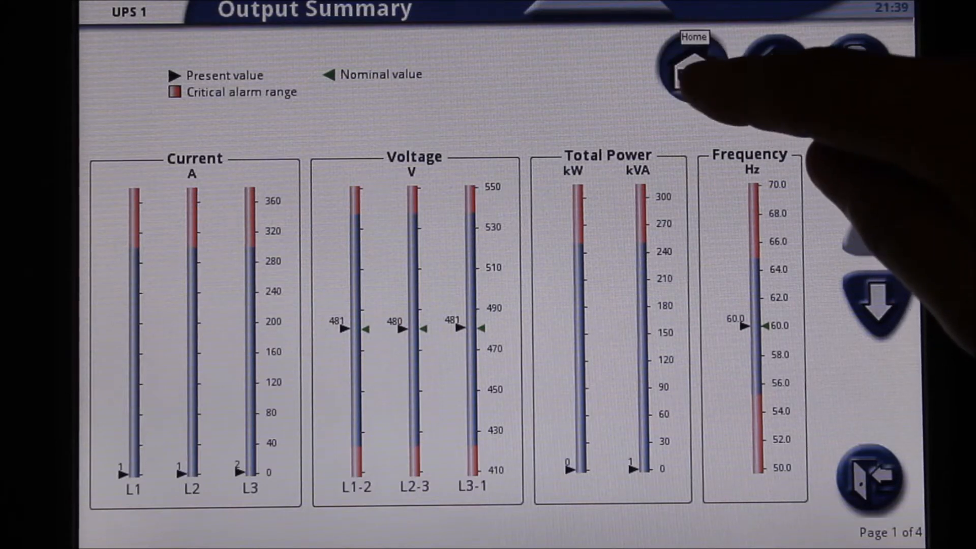
- Return to Home from the Output Summary to reach the UPS System menu
{"action": "left_click", "coordinate": [692, 68]}
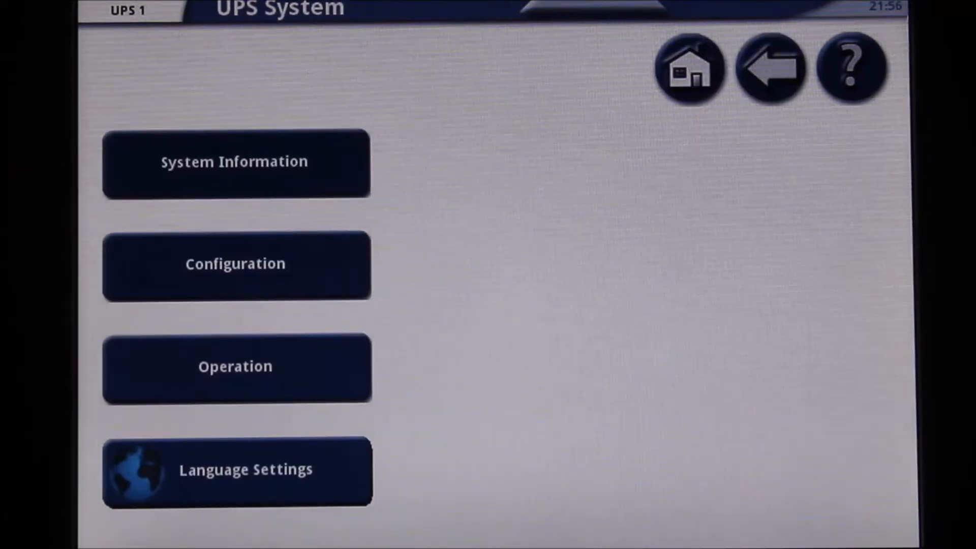
- Go into Configuration and then User Configuration to reach the User password prompt
{"action": "left_click", "coordinate": [235, 263]}
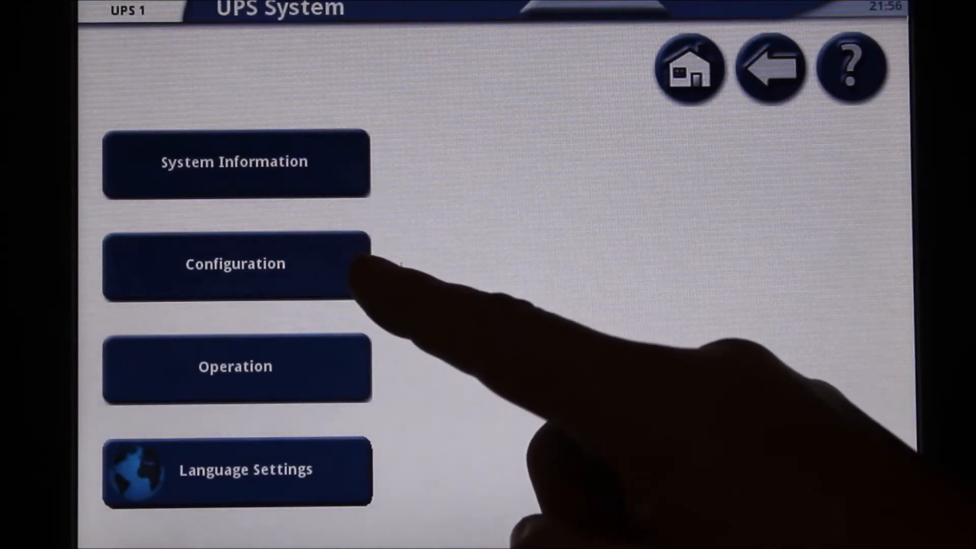
{"action": "left_click", "coordinate": [235, 262]}
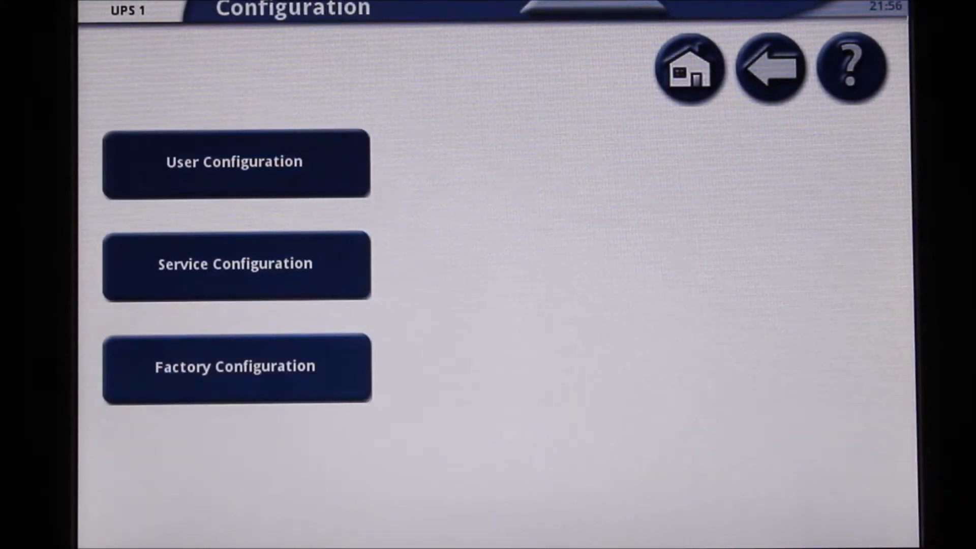
{"action": "left_click", "coordinate": [235, 162]}
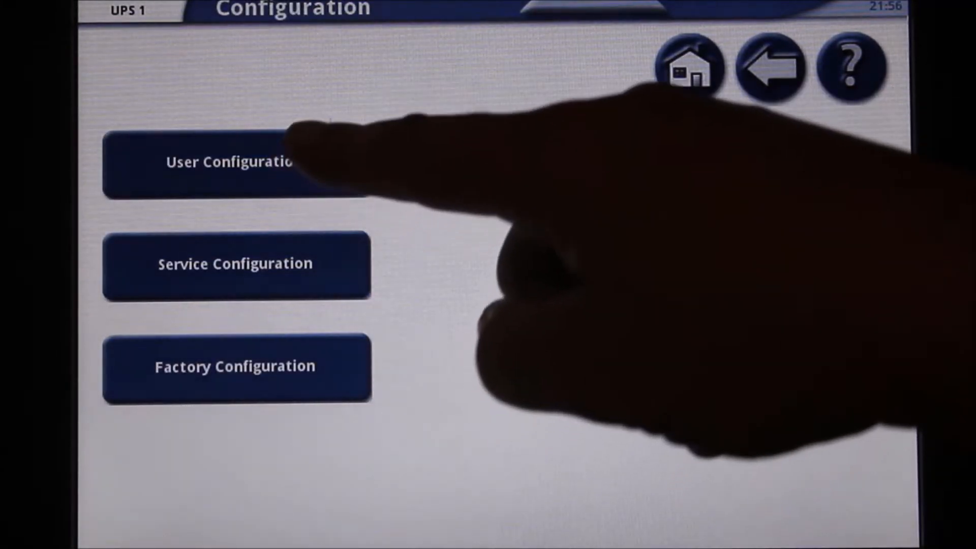
{"action": "left_click", "coordinate": [237, 163]}
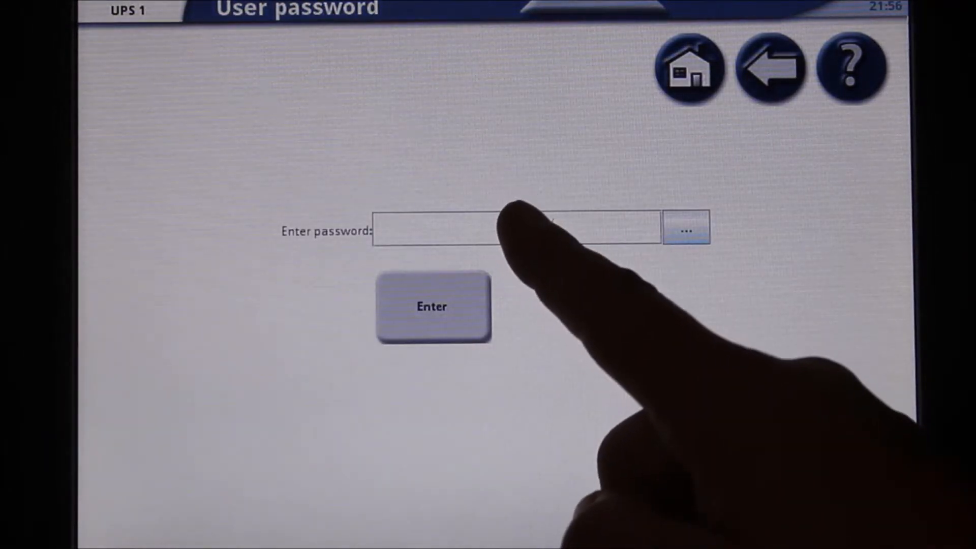
- Enter the user password on the on-screen keyboard and submit it to unlock User Configuration
{"action": "left_click", "coordinate": [516, 231]}
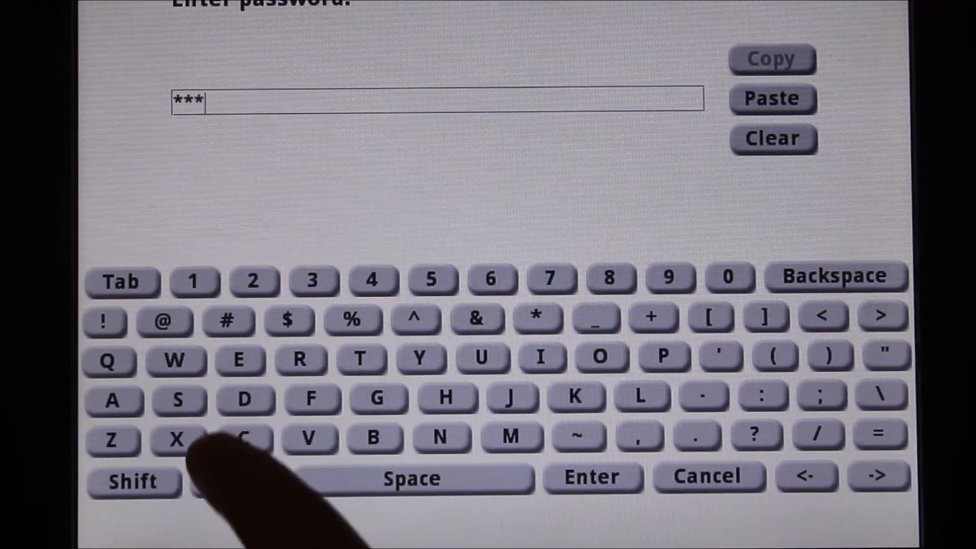
{"action": "left_click", "coordinate": [592, 477]}
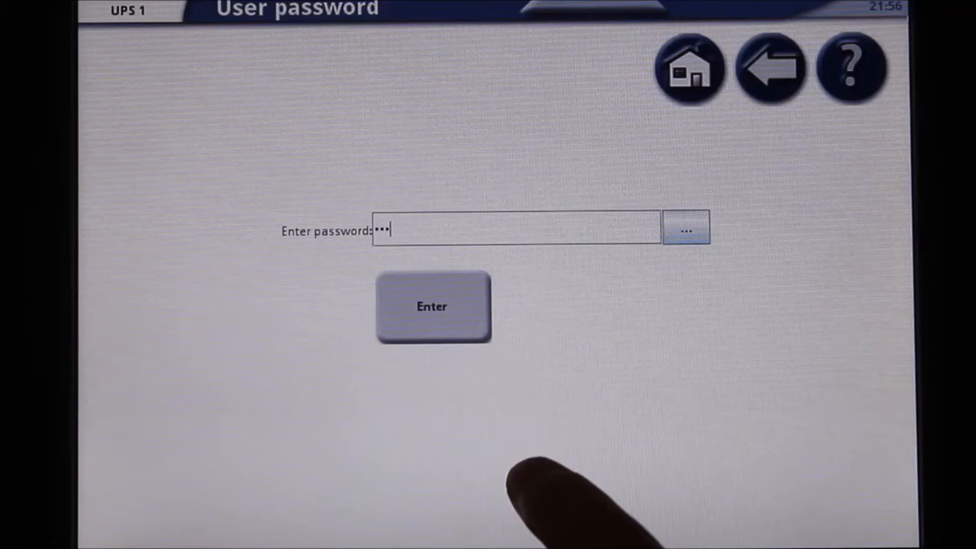
{"action": "left_click", "coordinate": [433, 306]}
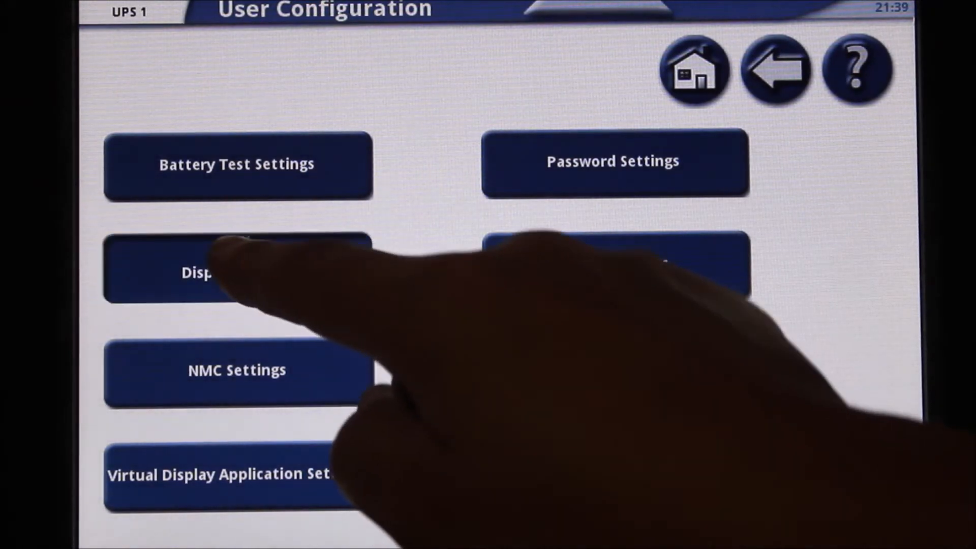
- Choose Display Settings, showing brightness currently at 73%
{"action": "left_click", "coordinate": [237, 272]}
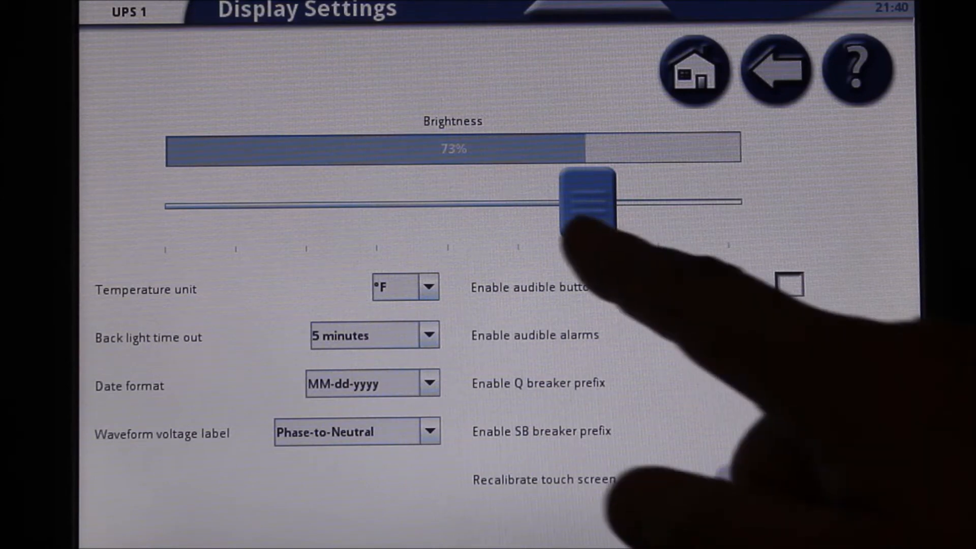
- Adjust the Brightness slider from 73% to 80%
{"action": "left_click_drag", "start_coordinate": [588, 196], "coordinate": [535, 196]}
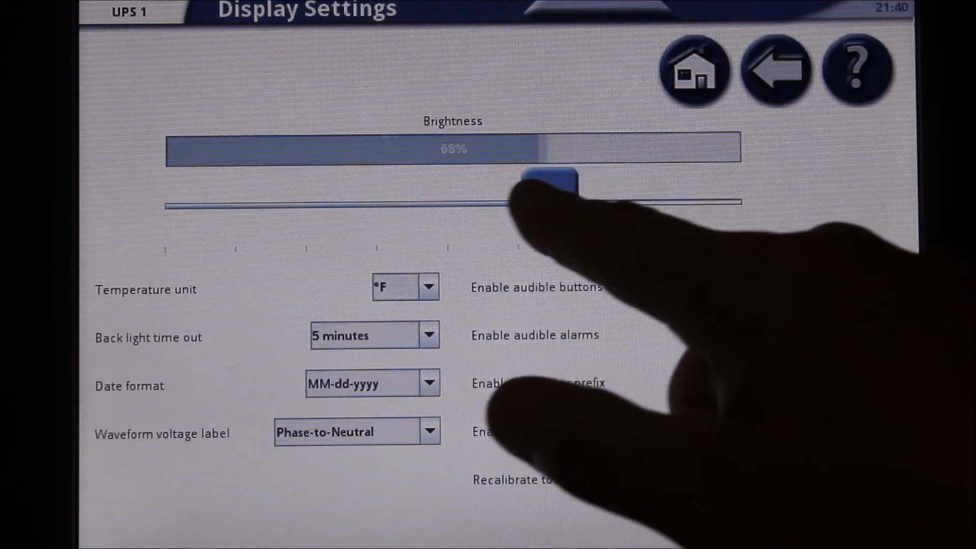
{"action": "left_click_drag", "start_coordinate": [548, 181], "coordinate": [268, 199]}
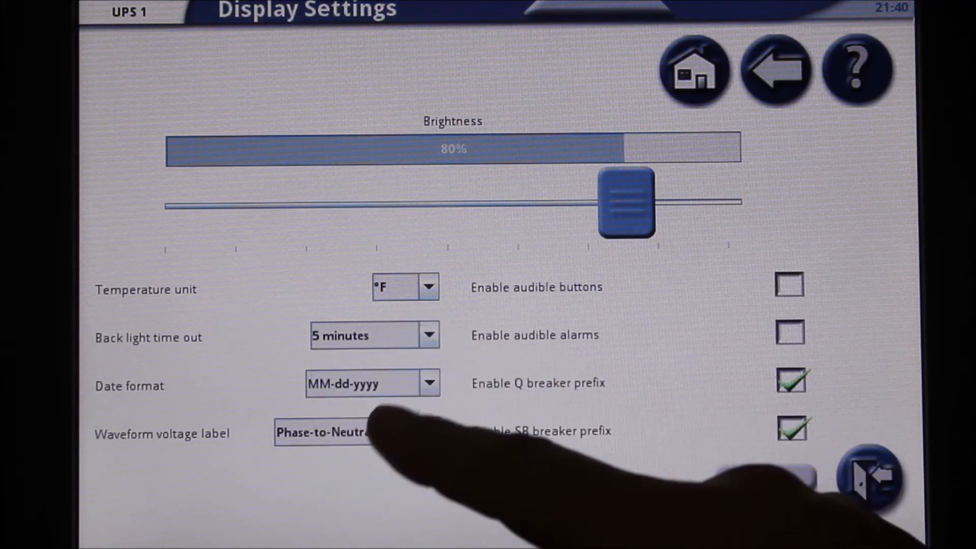
{"action": "left_click", "coordinate": [429, 383]}
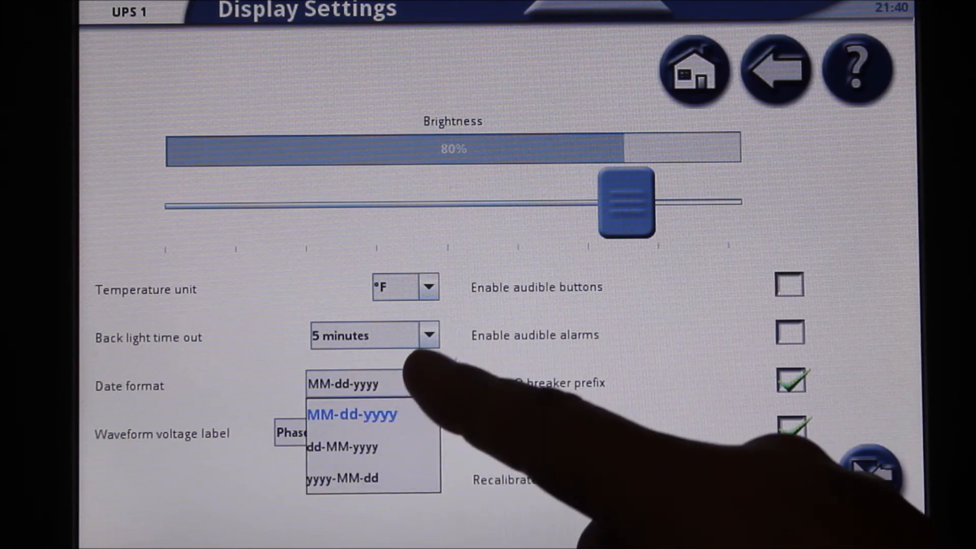
{"action": "left_click", "coordinate": [353, 413]}
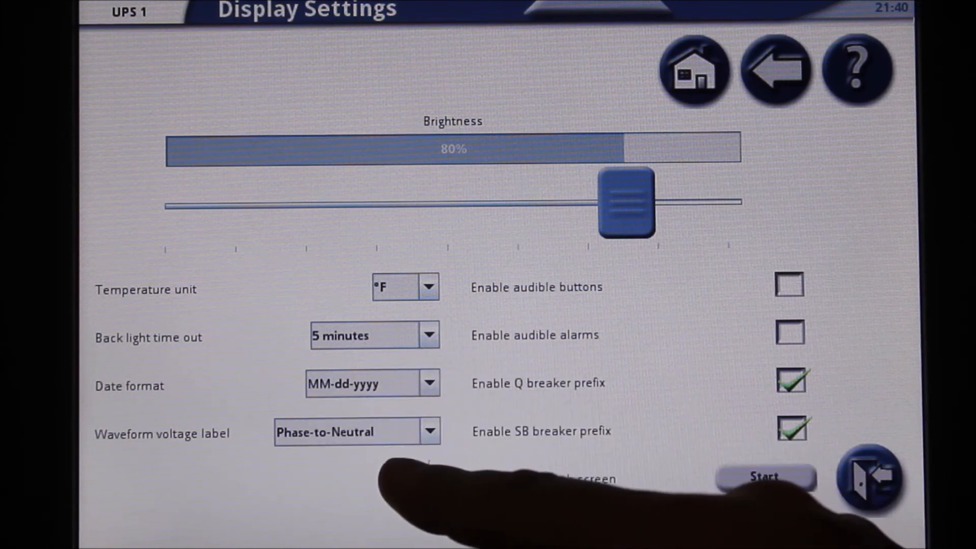
{"action": "left_click", "coordinate": [428, 431]}
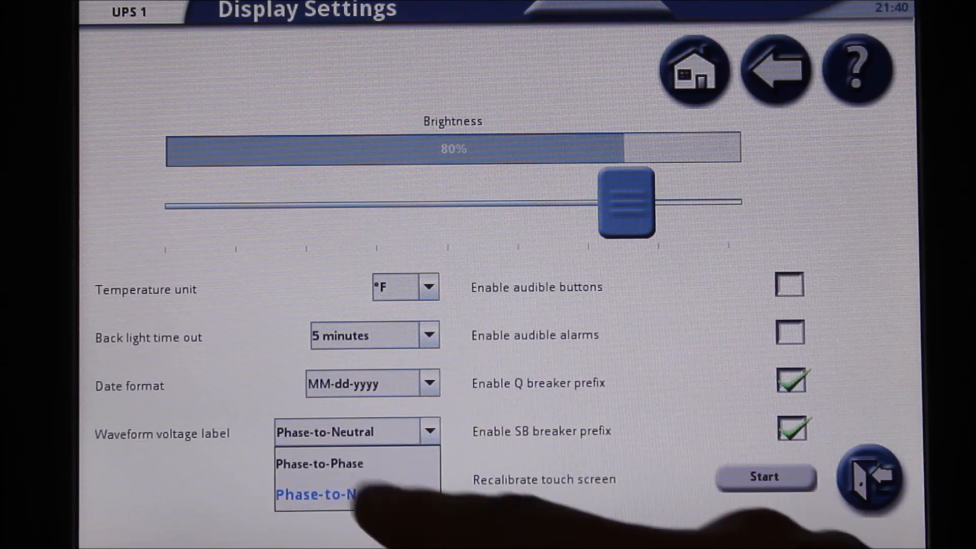
{"action": "left_click", "coordinate": [318, 494]}
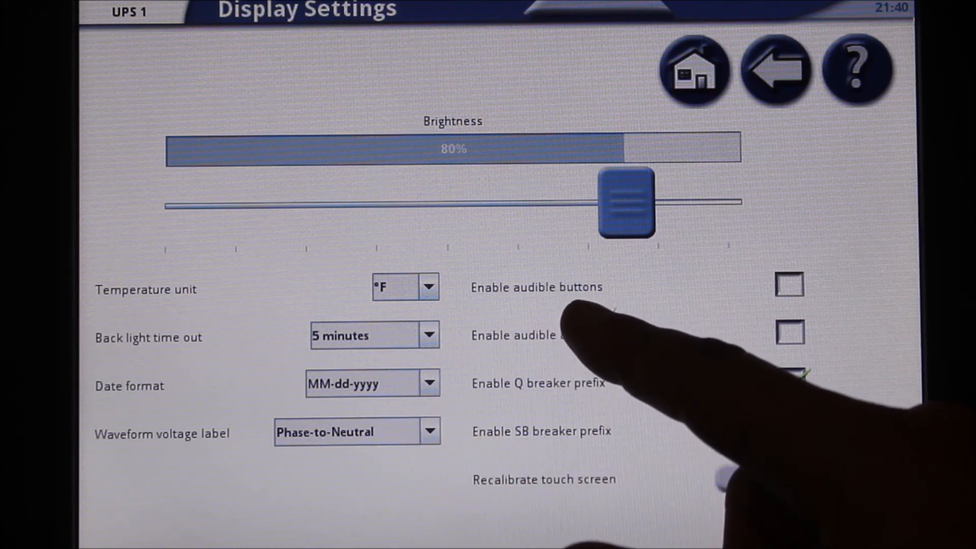
{"action": "left_click", "coordinate": [790, 381]}
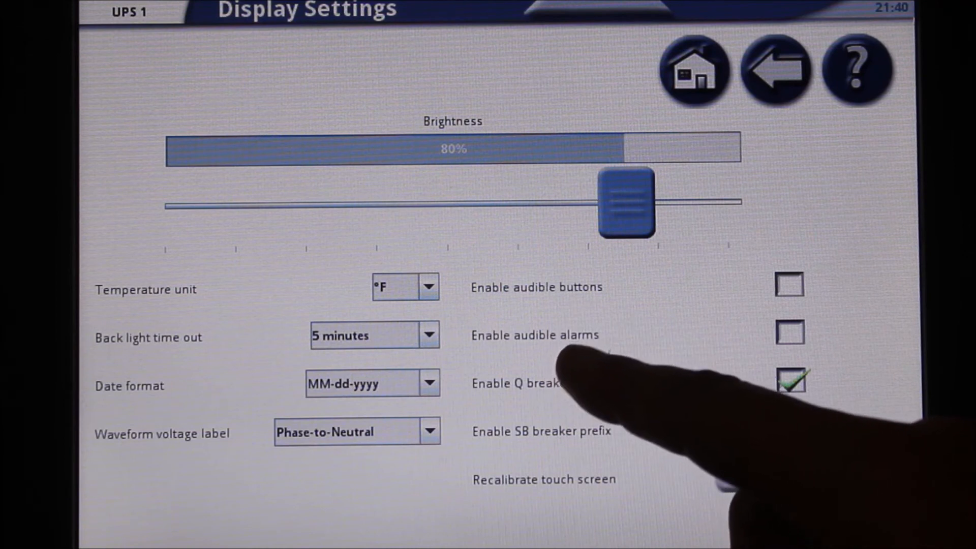